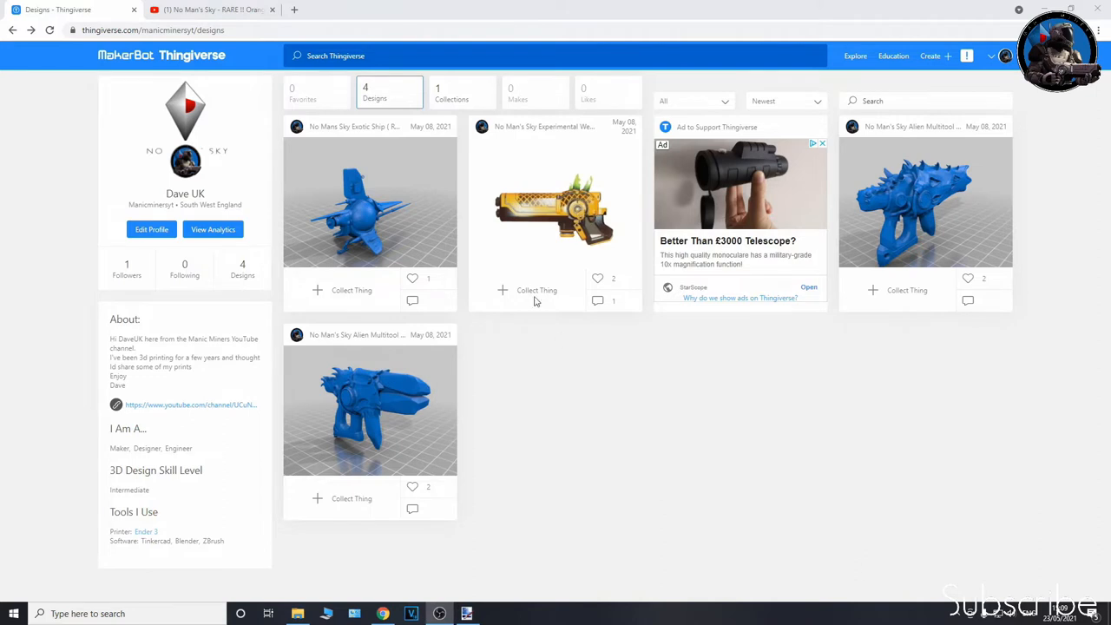
pyautogui.moveTo(425, 299)
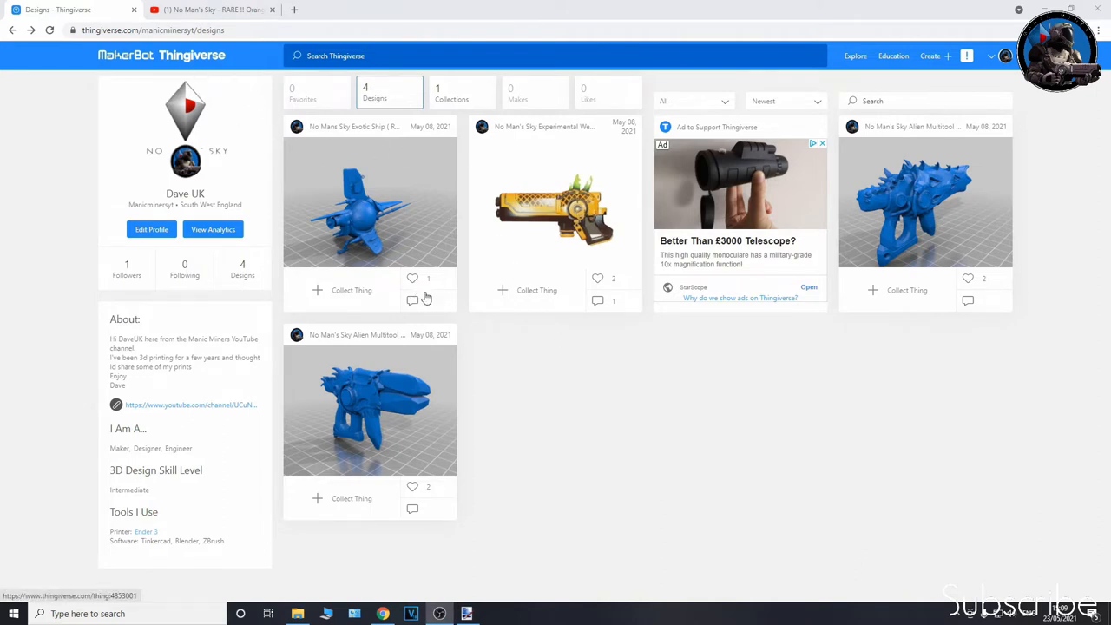
pyautogui.moveTo(472, 239)
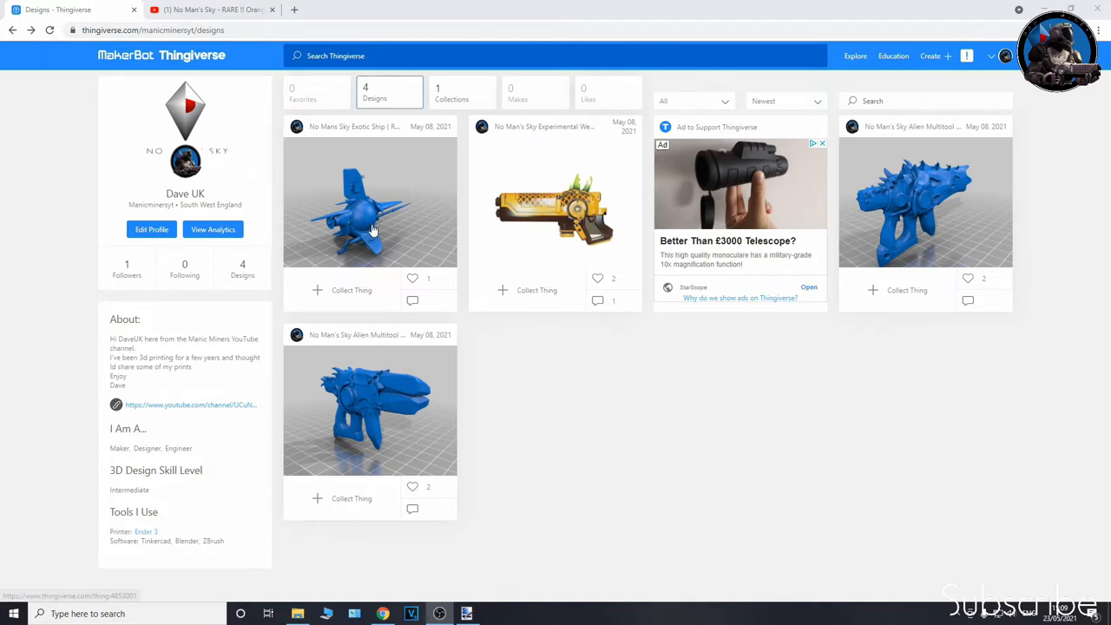
pyautogui.moveTo(419, 214)
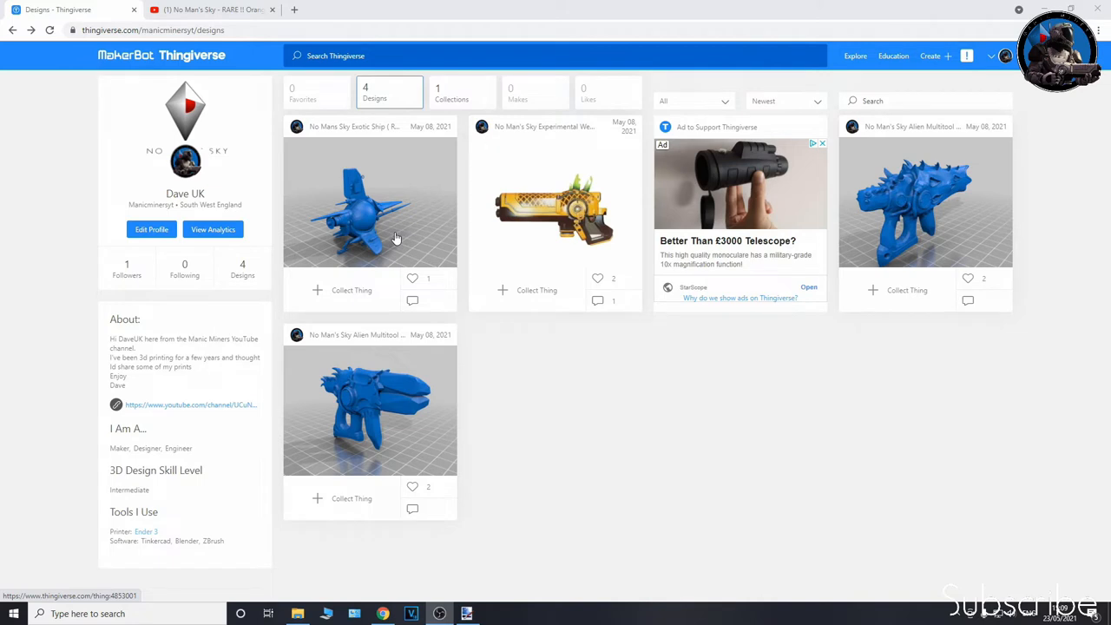
pyautogui.moveTo(544, 189)
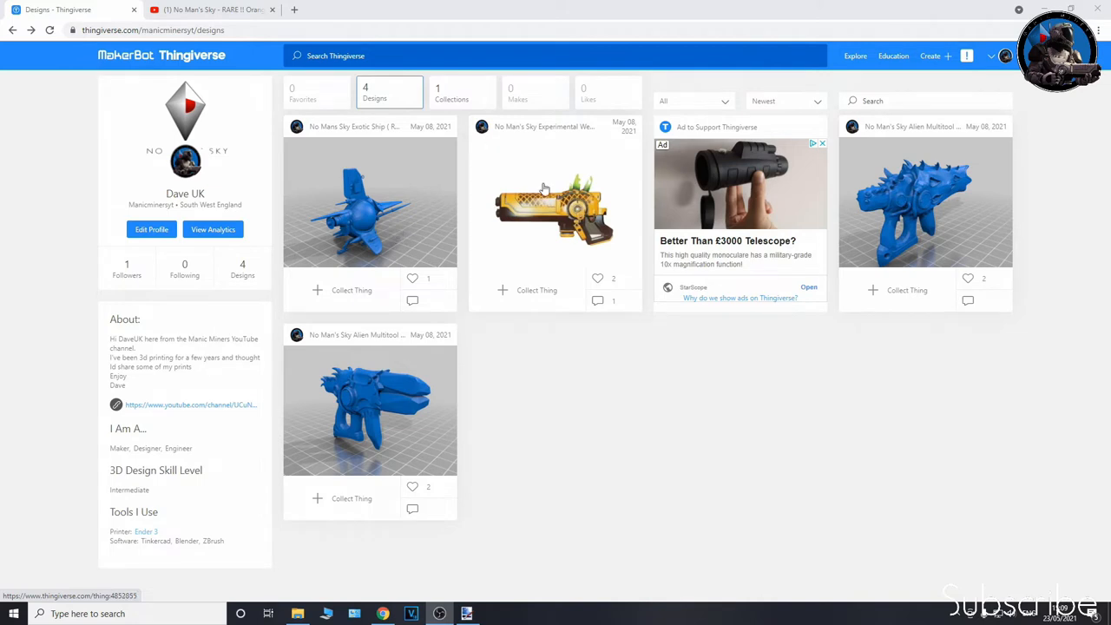
pyautogui.moveTo(556, 237)
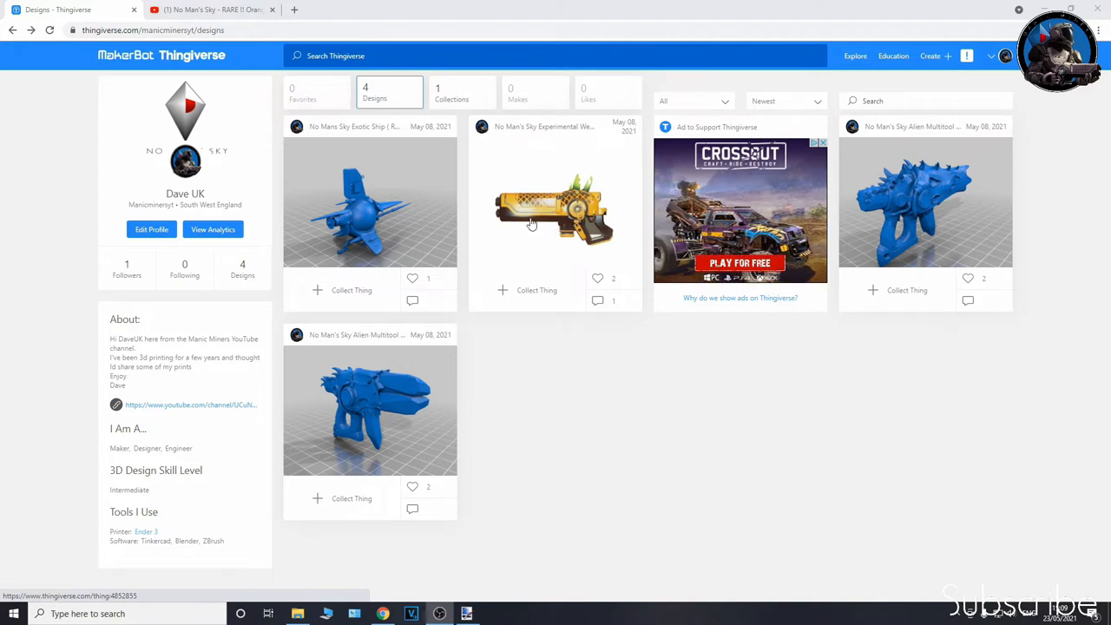
pyautogui.moveTo(558, 246)
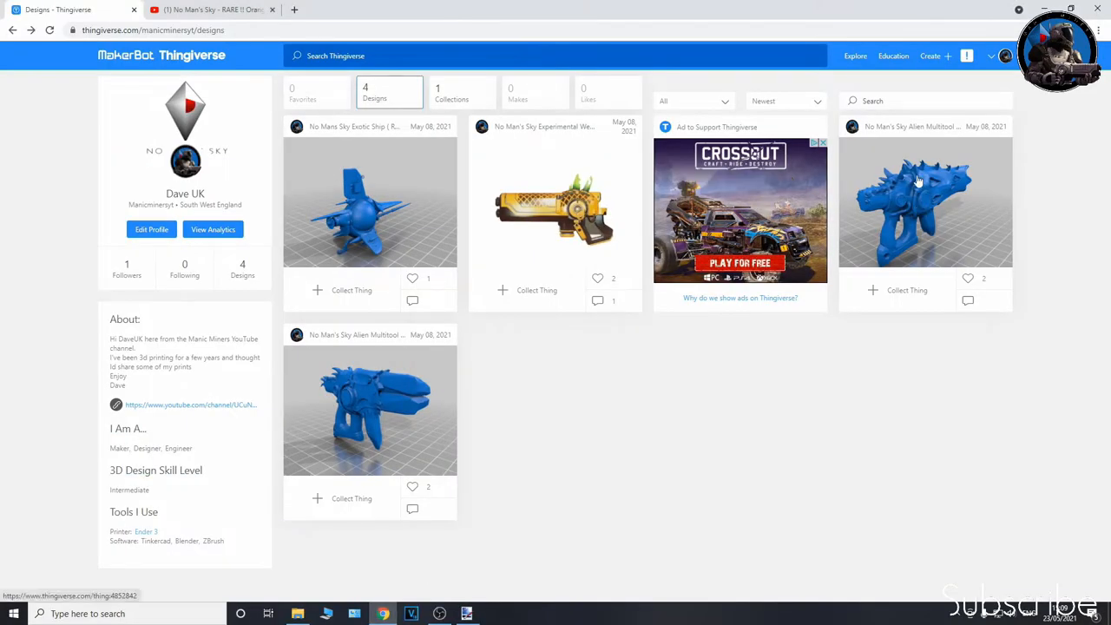
pyautogui.moveTo(909, 206)
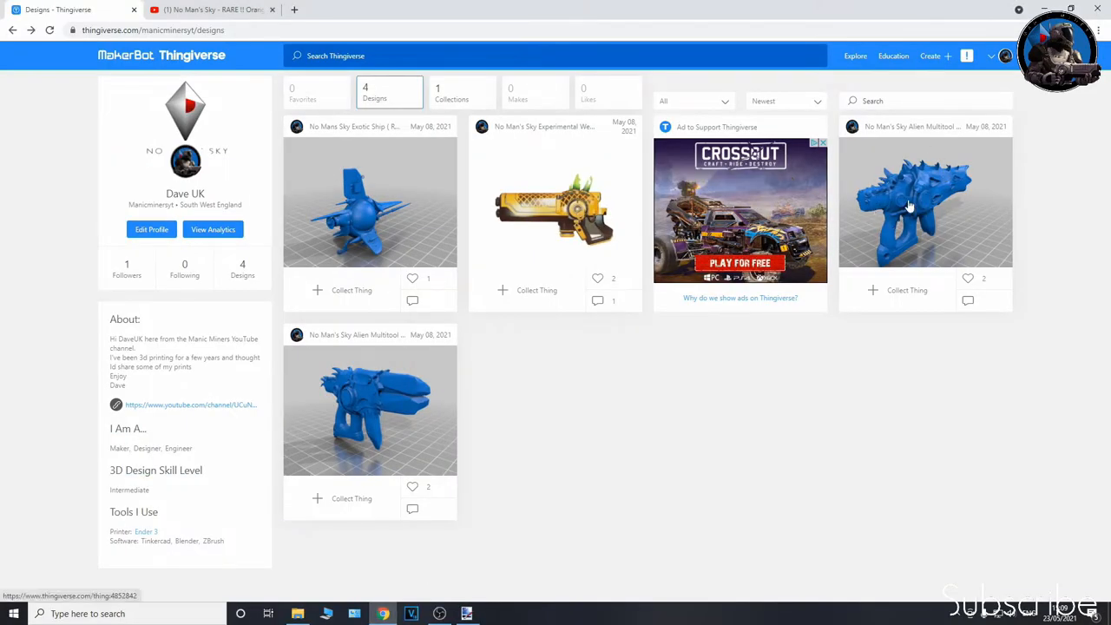
# Review the creator's four No Man's Sky designs and select the lower Alien Multitool card.
pyautogui.click(924, 203)
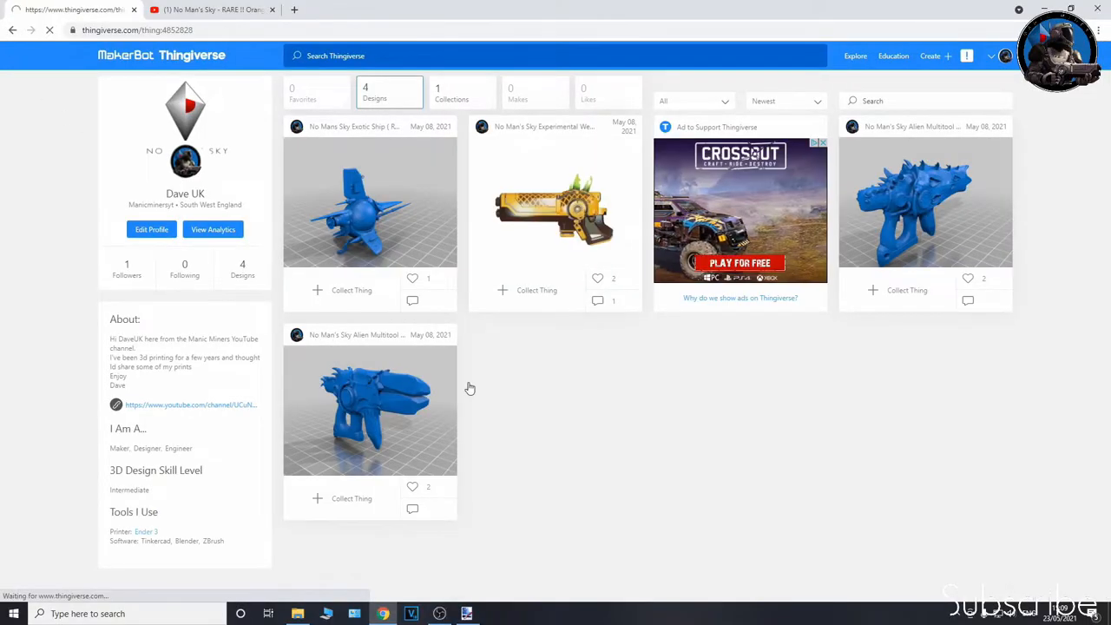
# Open the Alien Multitool / Weapon 1 page and scroll to its 3D viewer and details tabs.
pyautogui.click(368, 408)
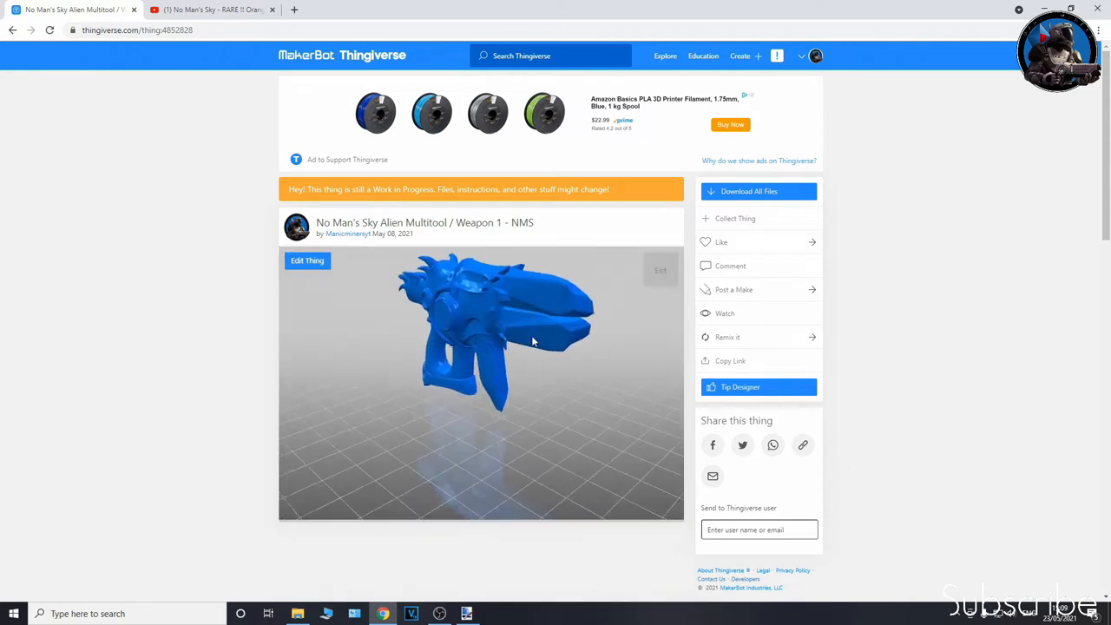
pyautogui.scroll(-3)
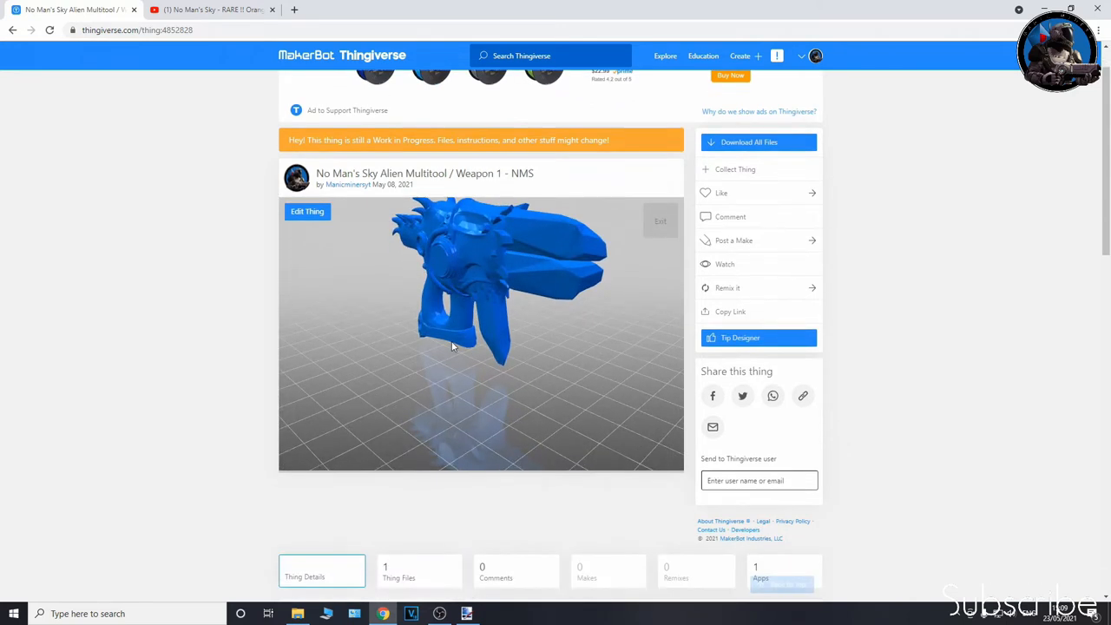